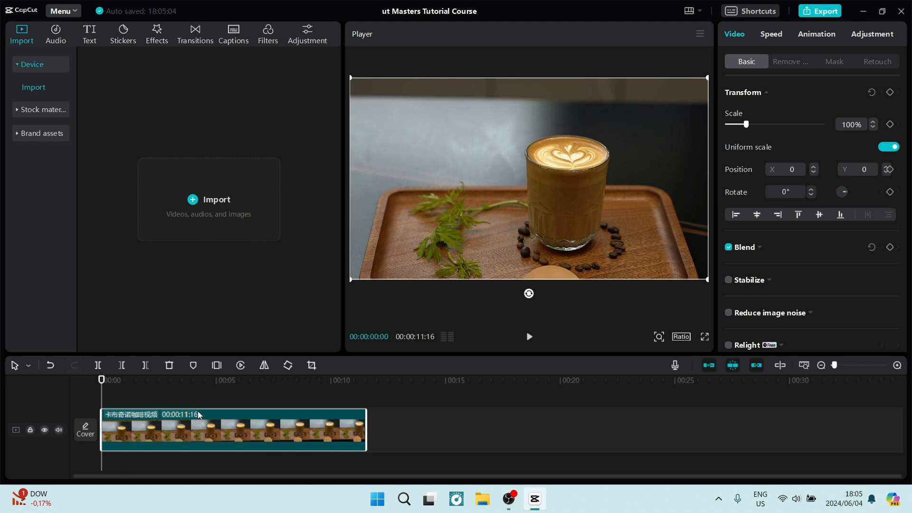
mouse_move(261, 401)
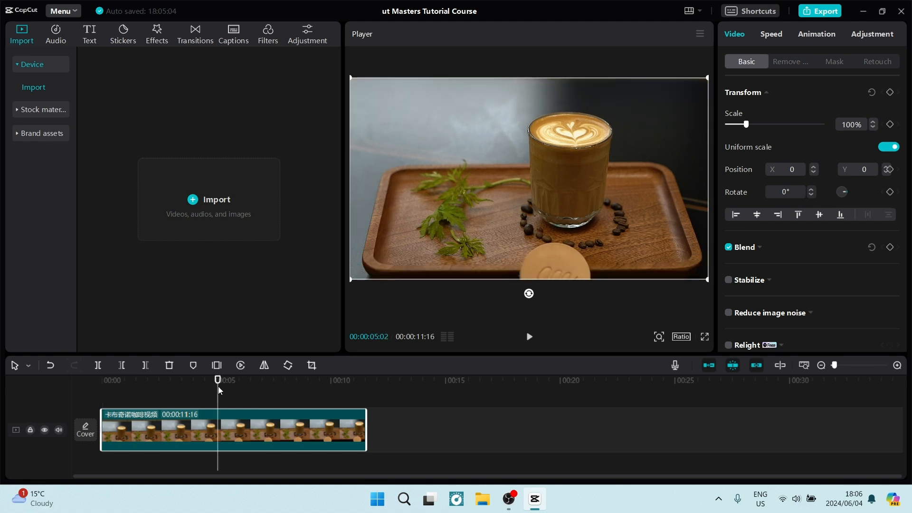
mouse_move(402, 174)
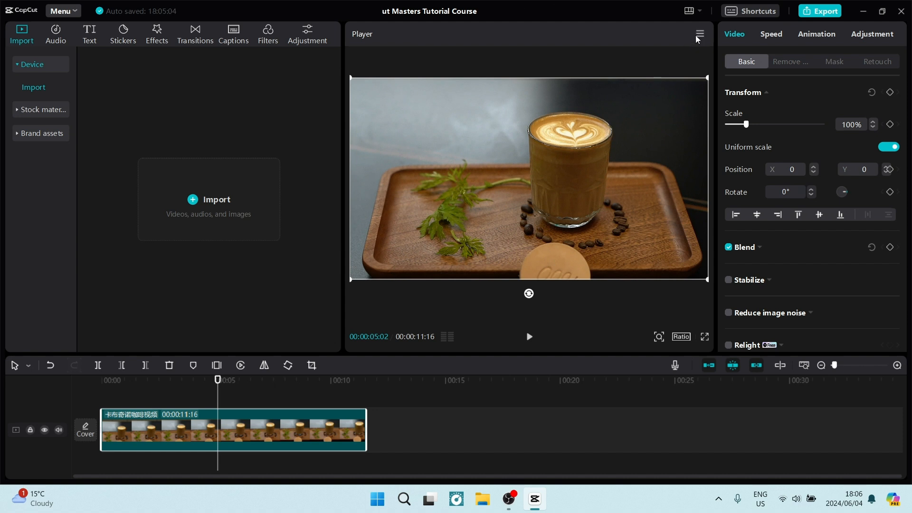
mouse_move(702, 38)
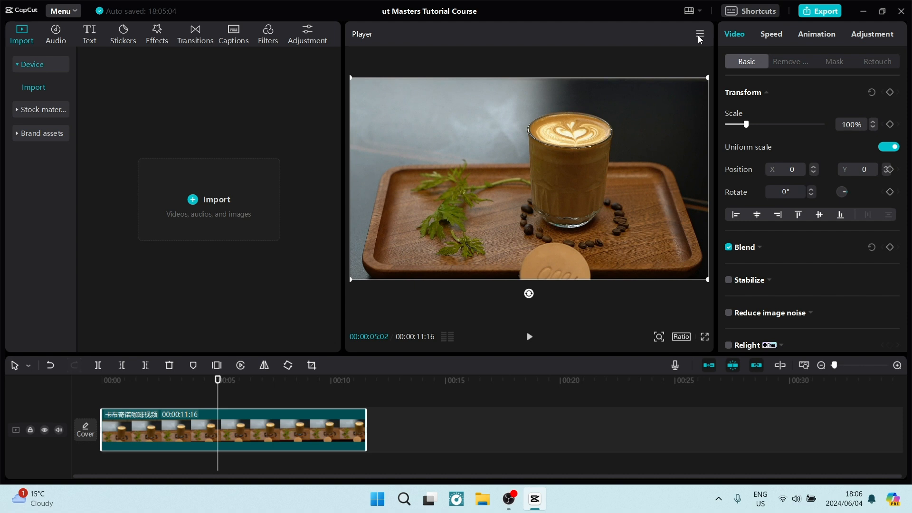
Step: Reveal the player's extra options from the top-right menu of the Player panel
click(699, 34)
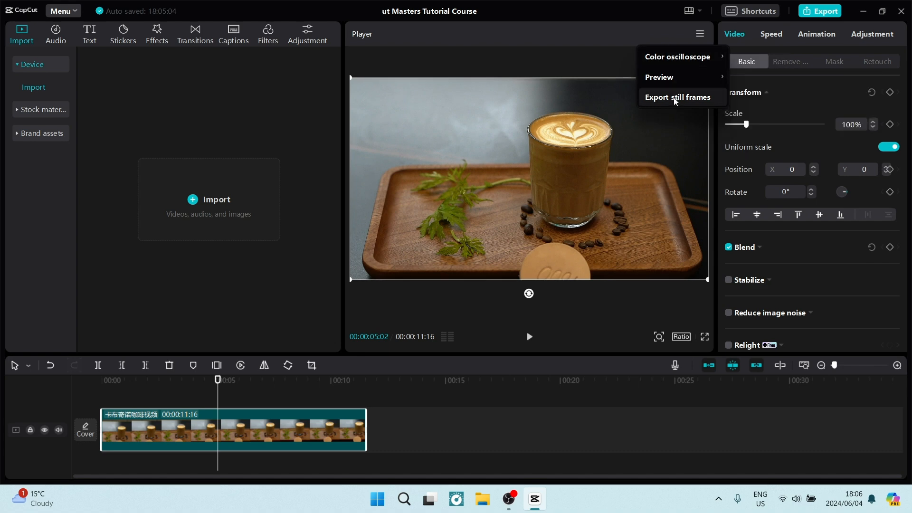
Step: Choose Export still frames and review the 1080P resolution and PNG format for the latte frame
click(677, 97)
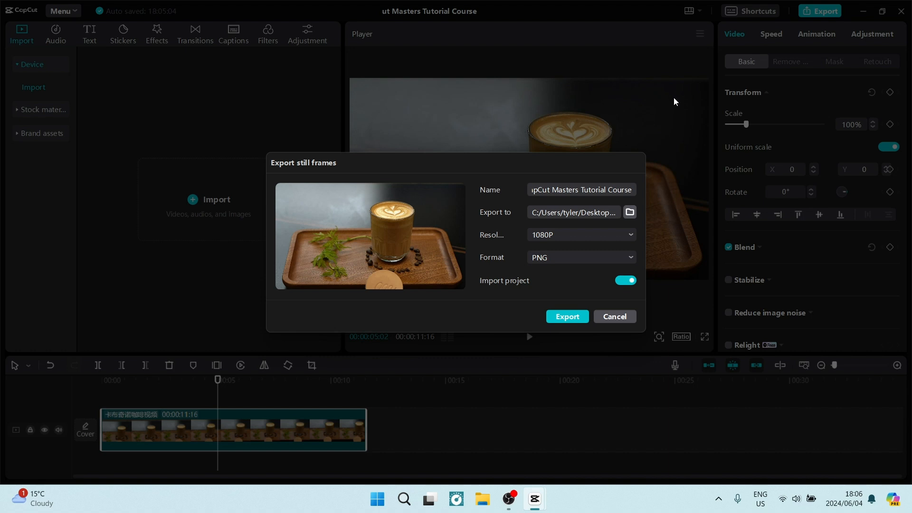
mouse_move(614, 142)
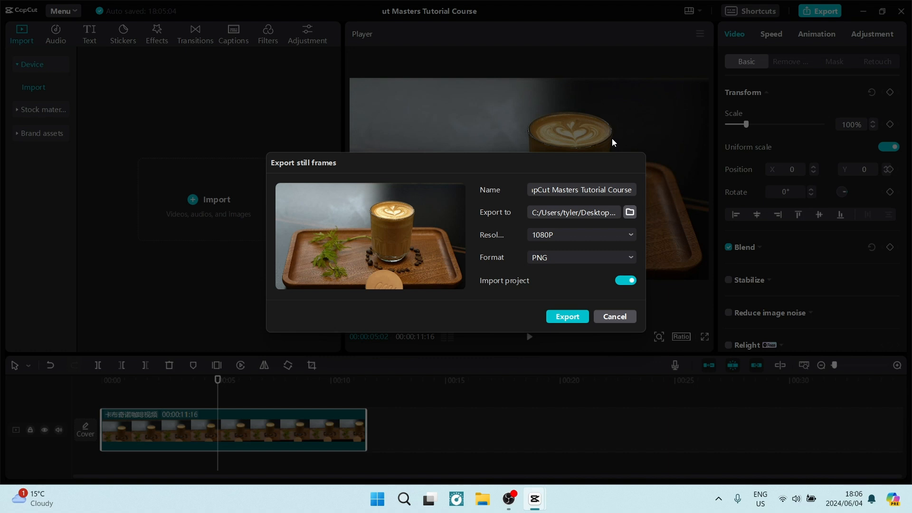
mouse_move(607, 165)
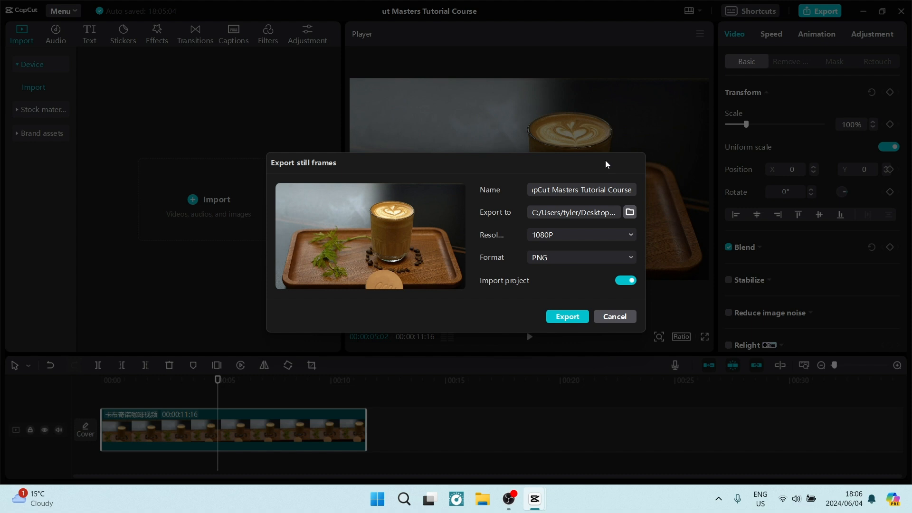
mouse_move(583, 227)
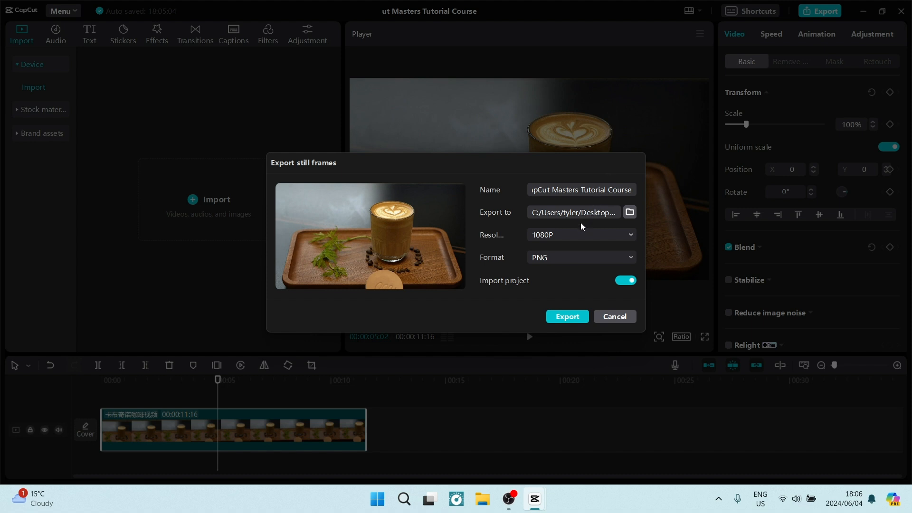
click(579, 234)
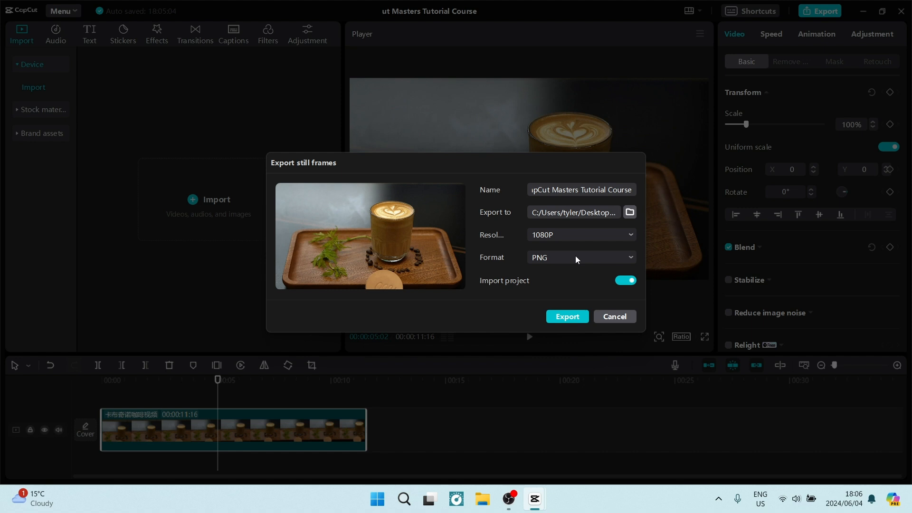
mouse_move(580, 286)
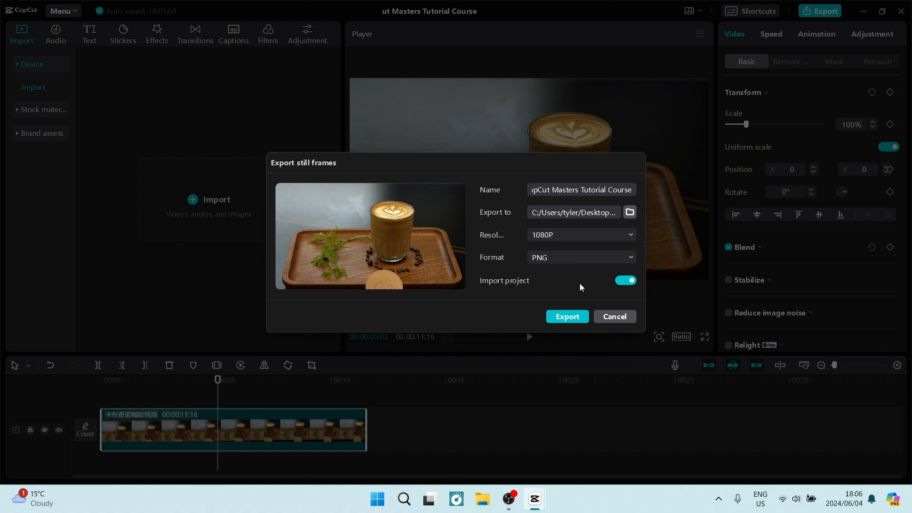